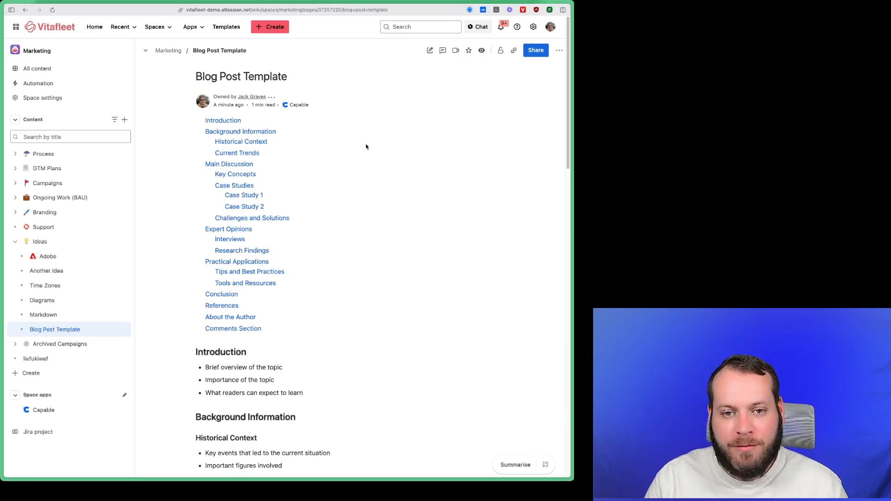
mouse_move(195, 188)
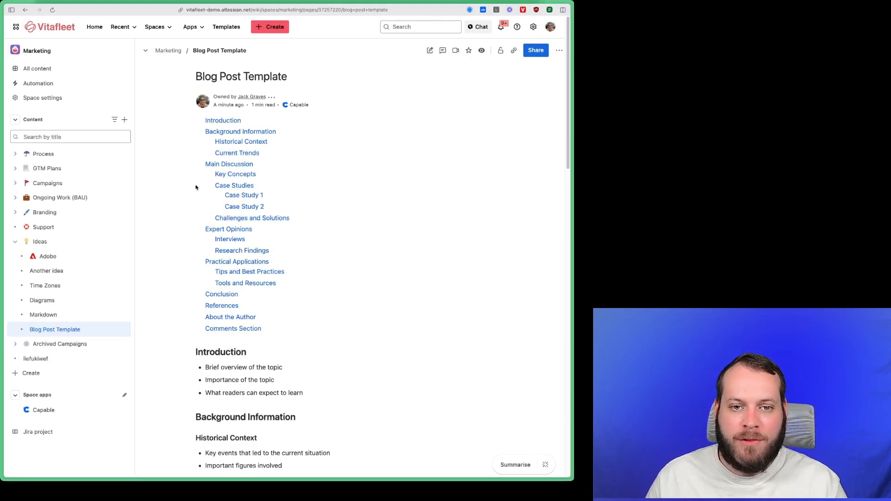
Open Number headings and preview default numbering, 1. Introduction through 9. Comments Section
scroll(down, 3)
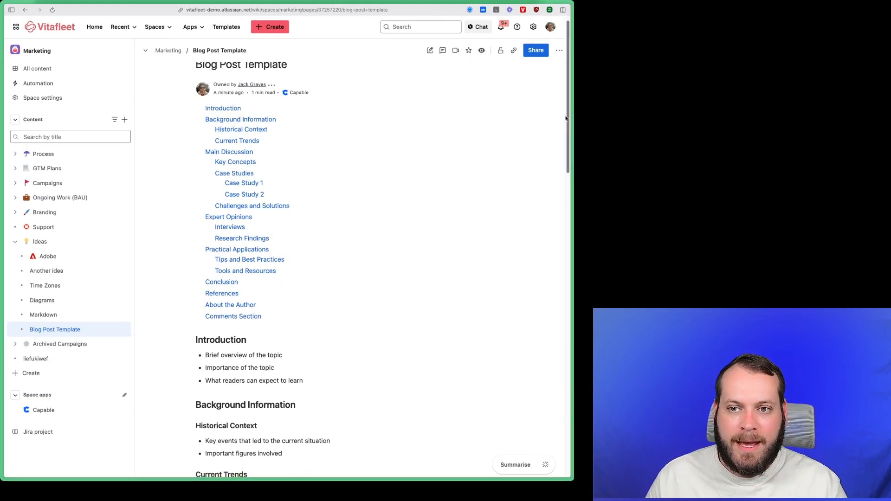
scroll(down, 3)
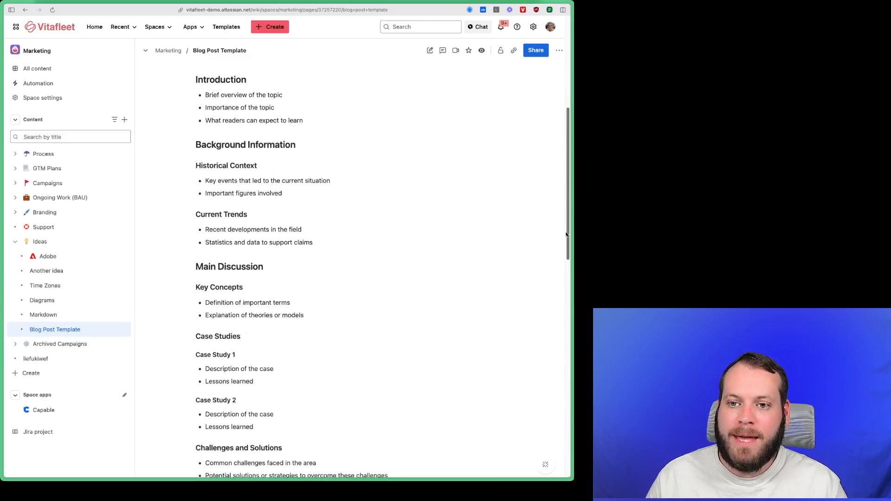
scroll(up, 3)
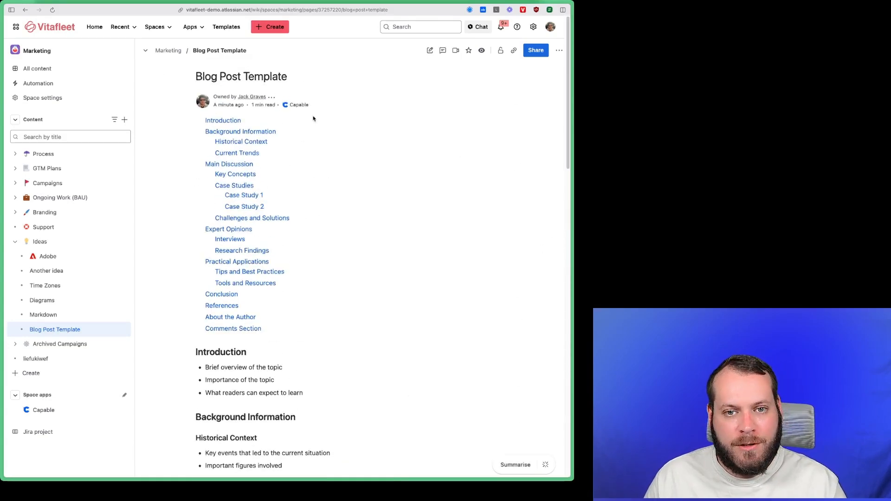
mouse_move(311, 112)
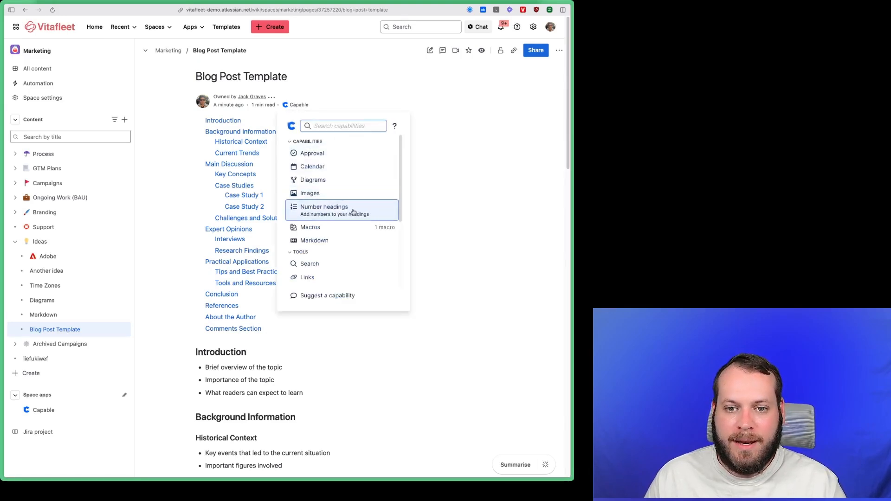
click(323, 207)
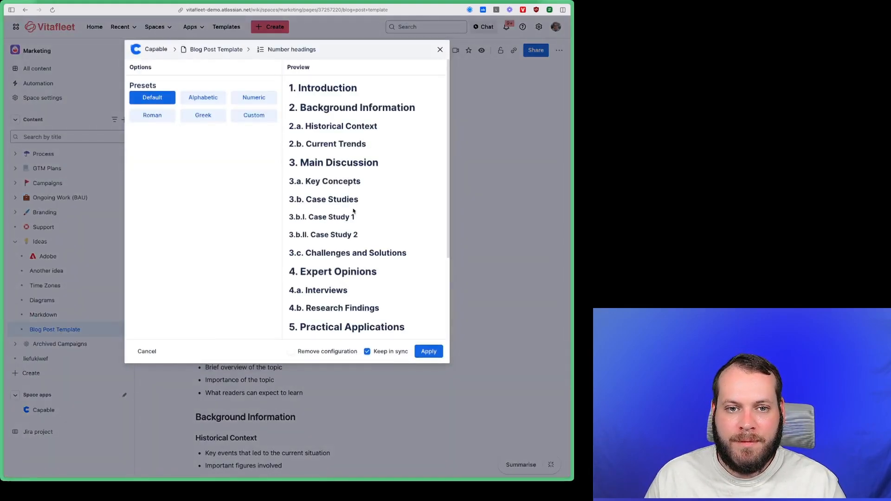
scroll(down, 3)
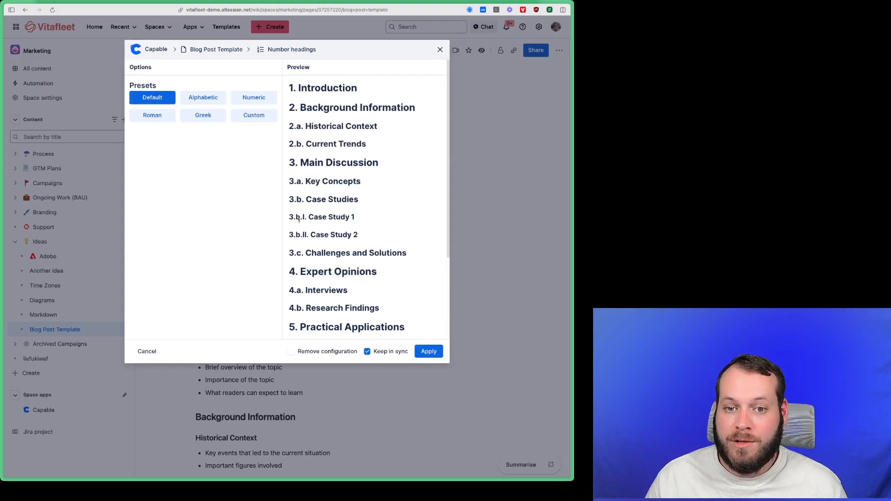
mouse_move(320, 215)
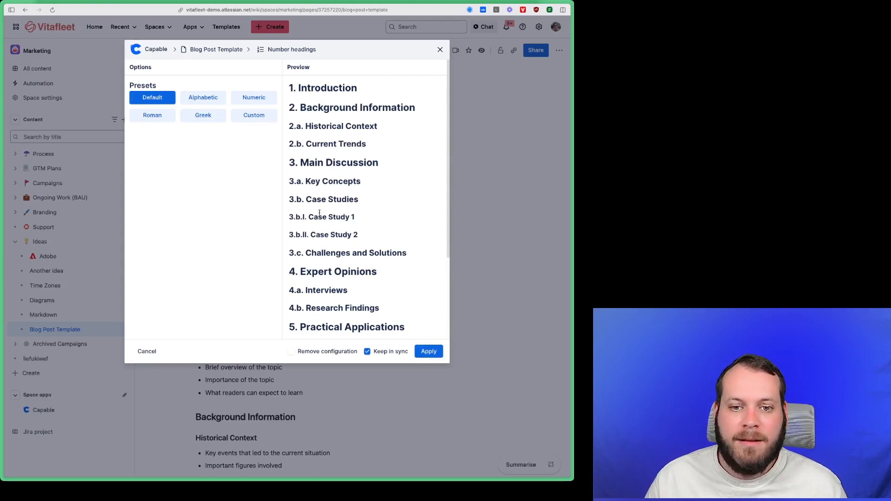
scroll(down, 3)
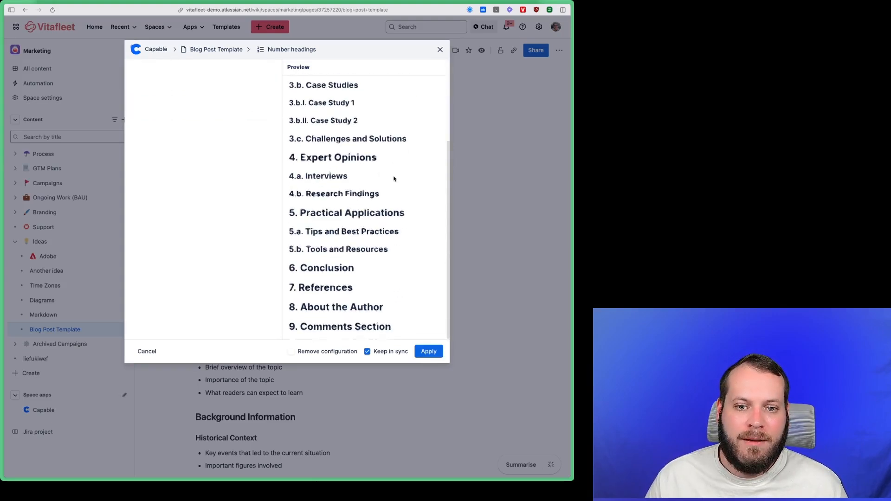
Preview Alphabetic, Numeric, Roman and Greek numbering presets, then select the Custom preset
click(202, 97)
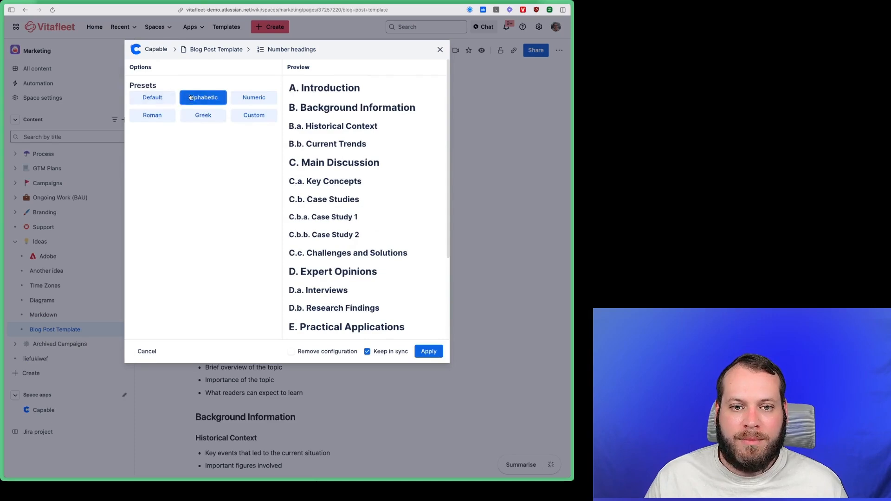
click(254, 97)
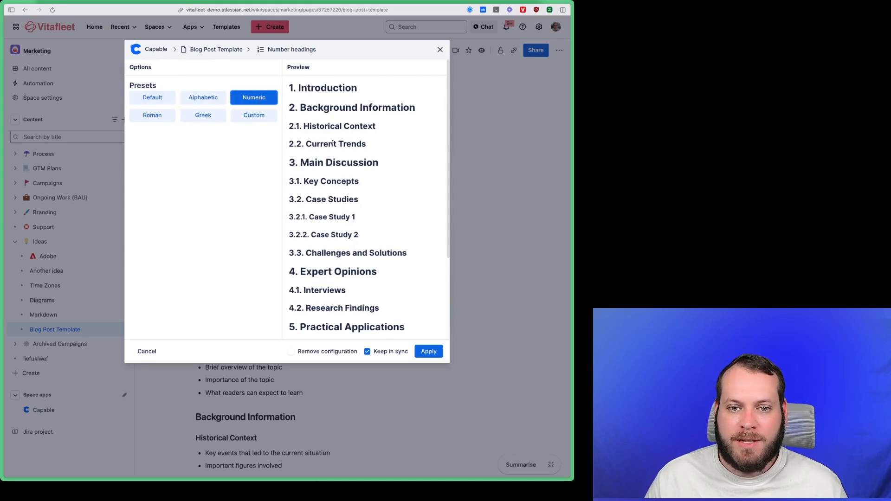
click(152, 116)
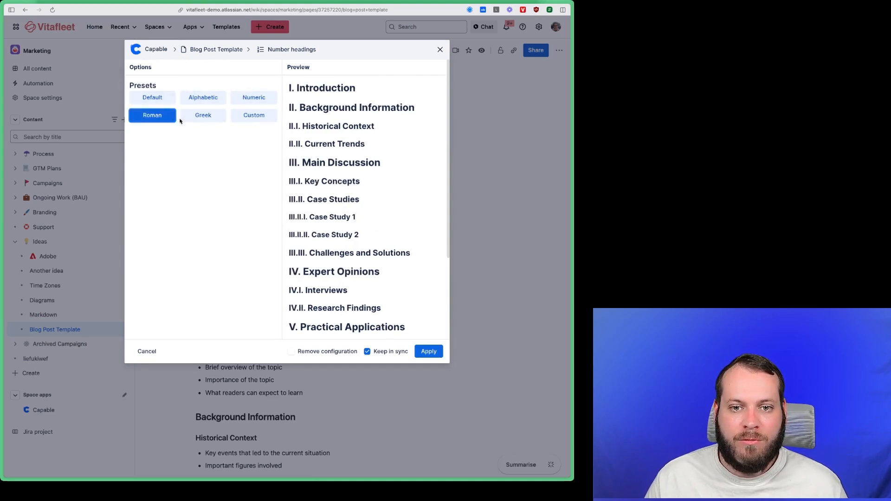
click(203, 115)
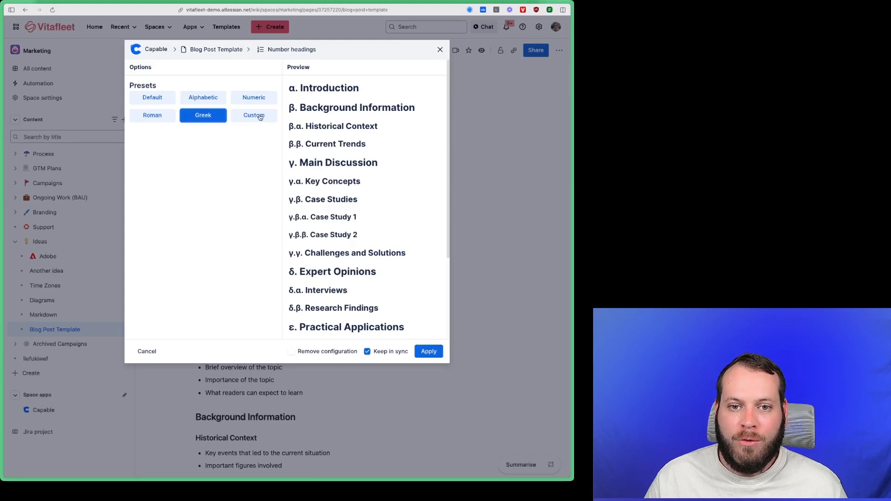
click(253, 114)
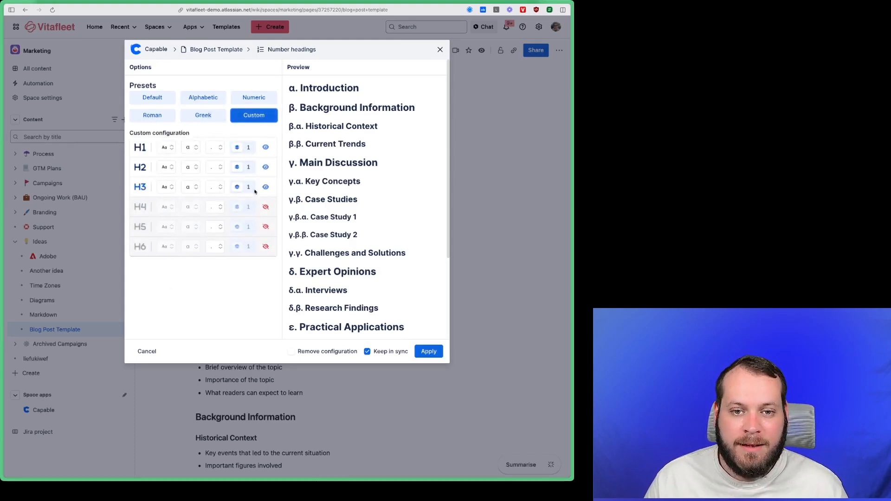
click(192, 187)
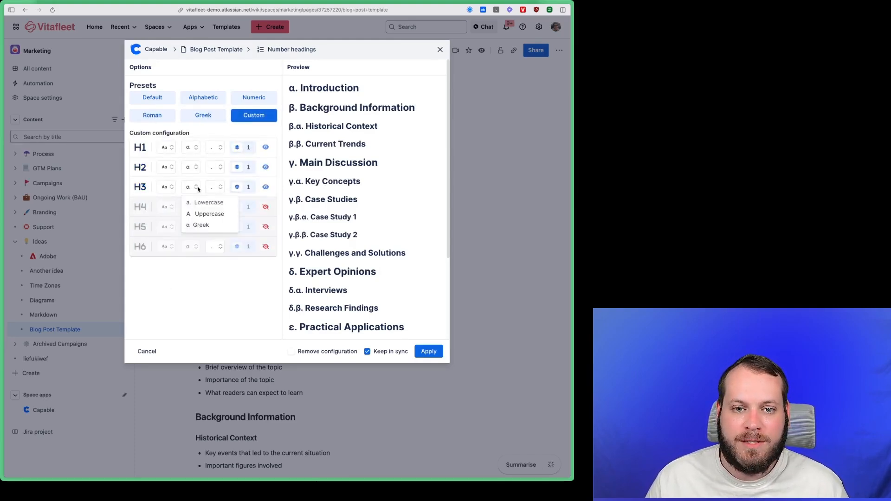
click(216, 167)
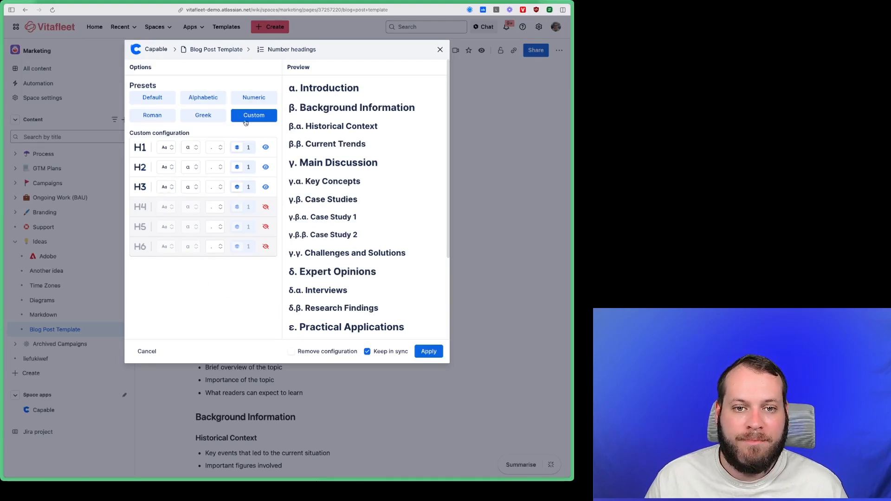
Apply the Default numbering preset with Keep in sync left checked
click(152, 97)
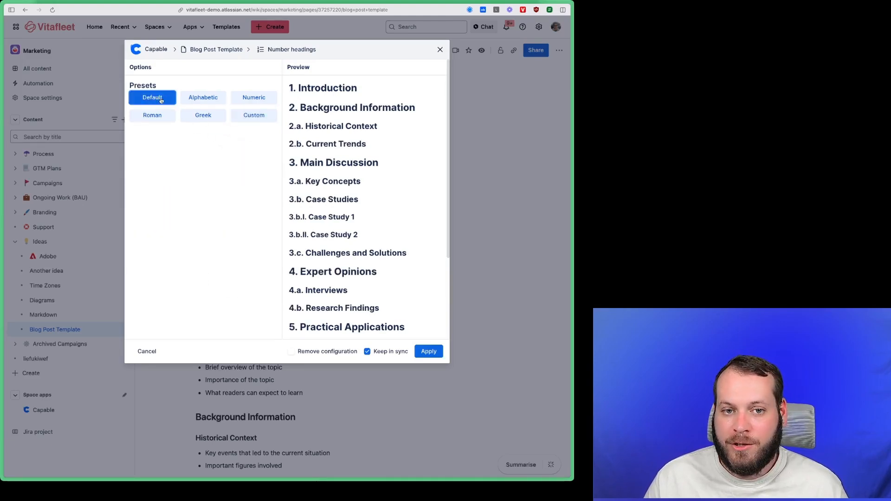
mouse_move(202, 211)
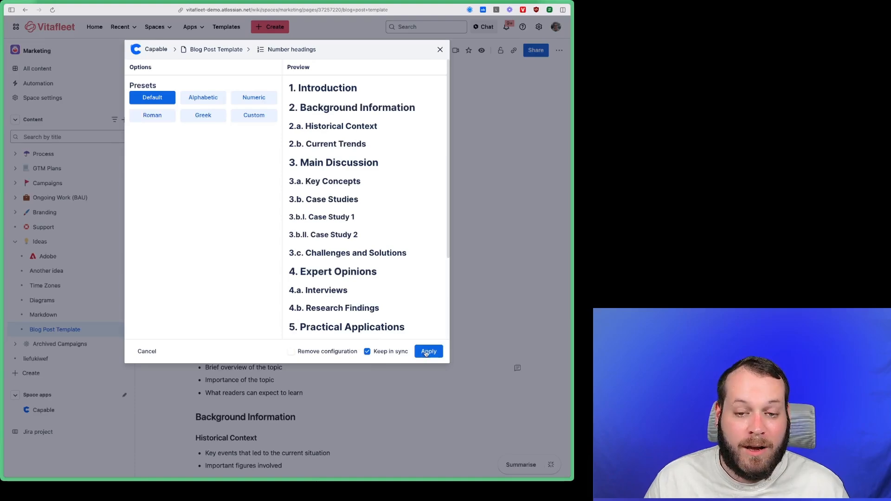
click(429, 352)
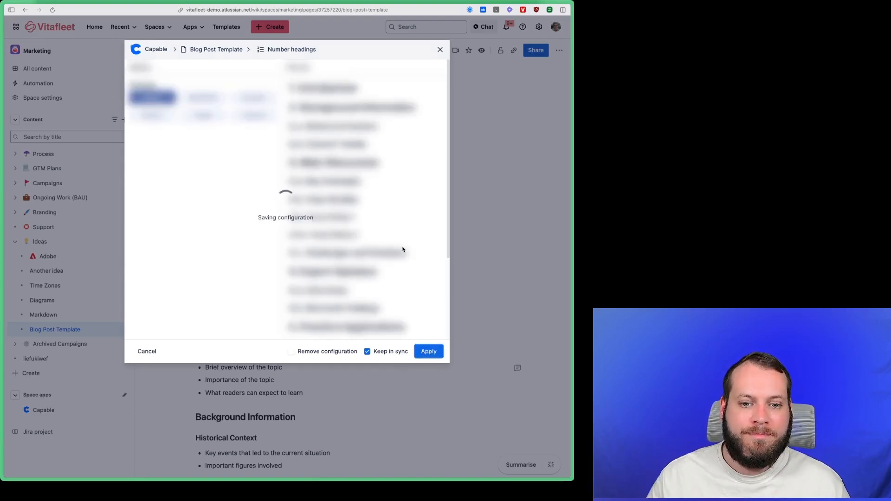
click(428, 351)
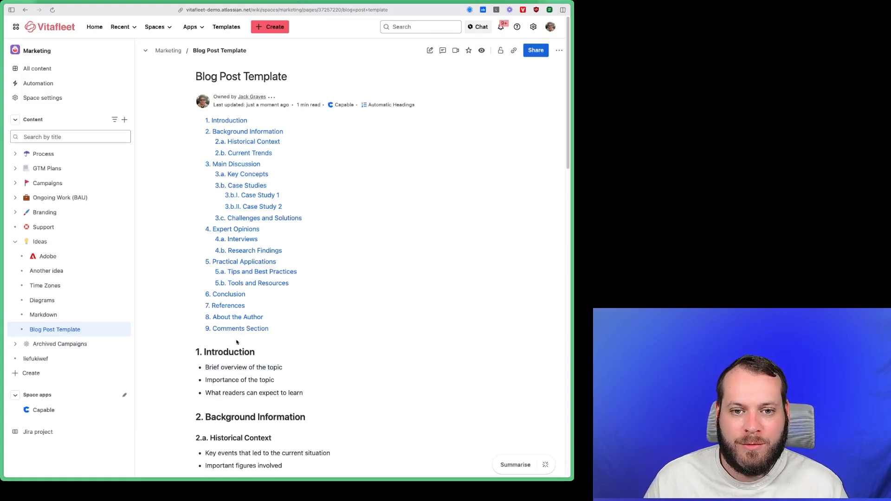
mouse_move(256, 308)
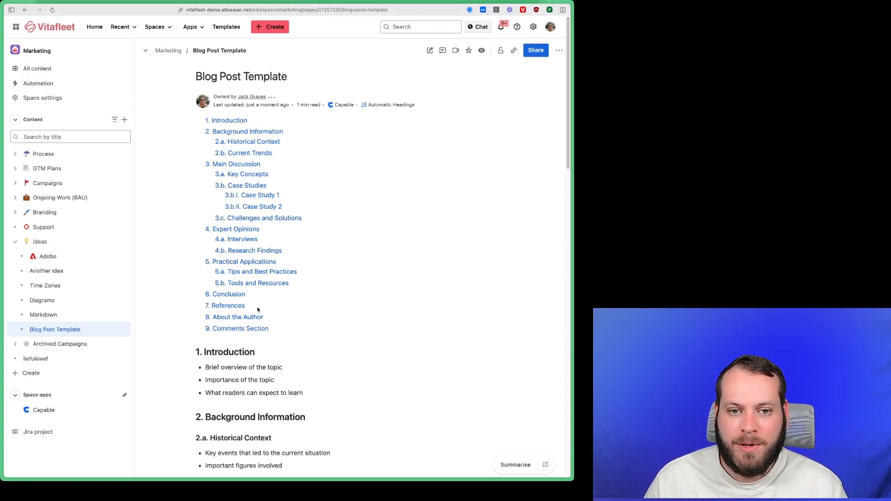
mouse_move(218, 231)
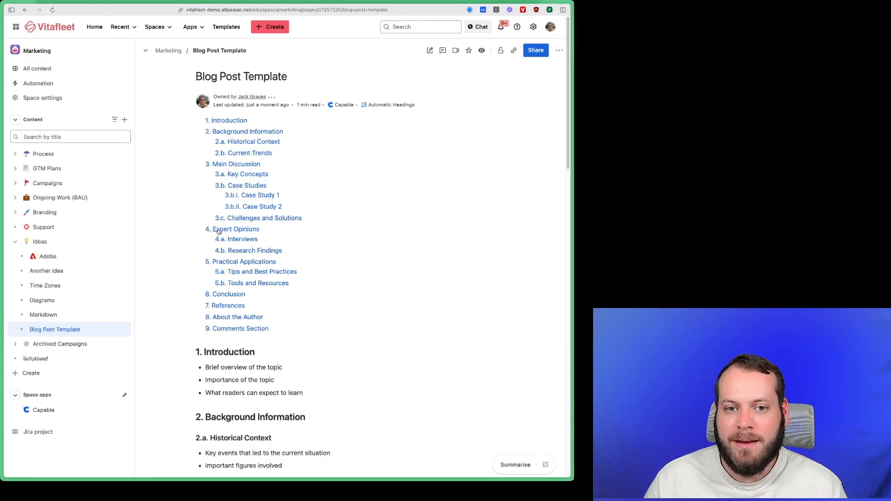
Follow the '4. Expert Opinions' contents link, then scroll back up
click(232, 228)
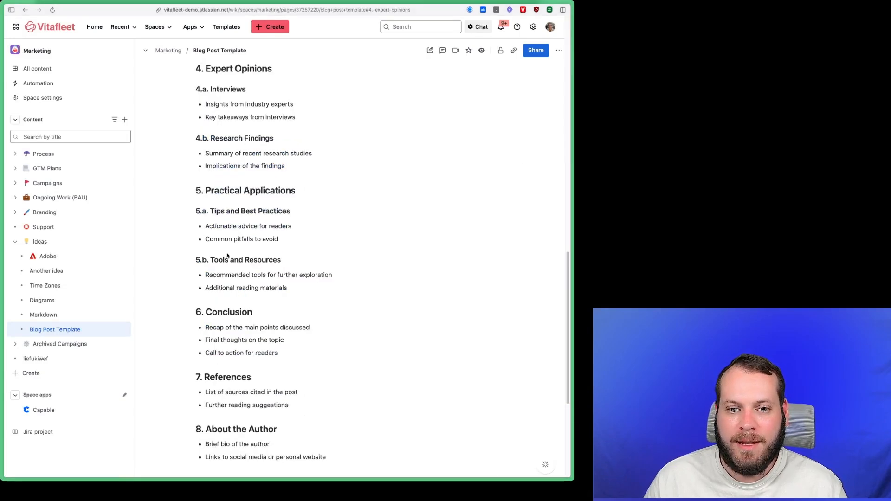
scroll(up, 3)
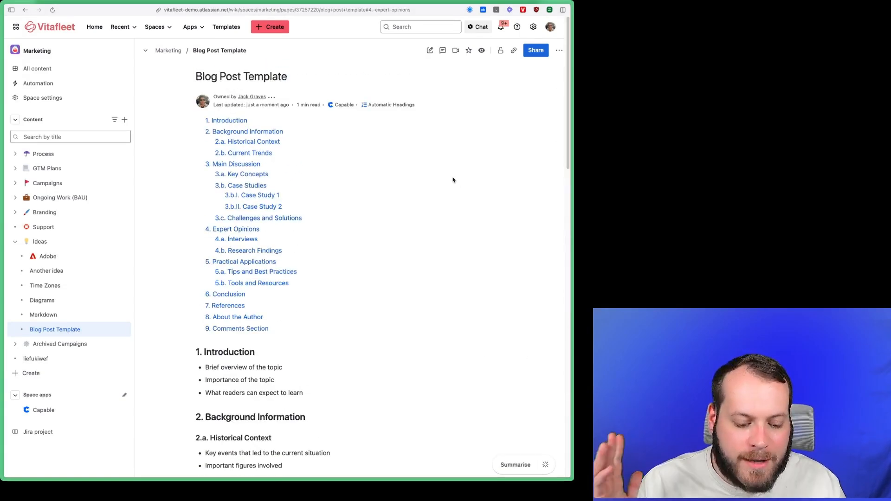
Edit the post and type 'New Context' with a content line under Historical Context
click(430, 50)
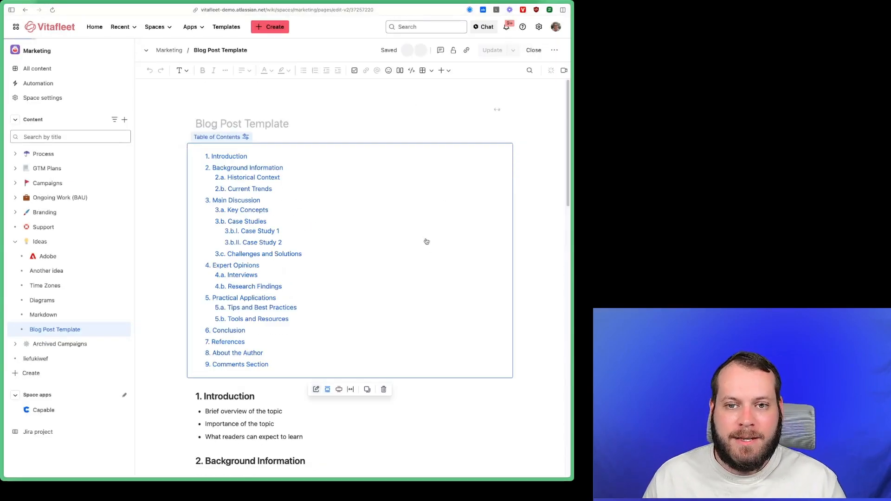
scroll(down, 3)
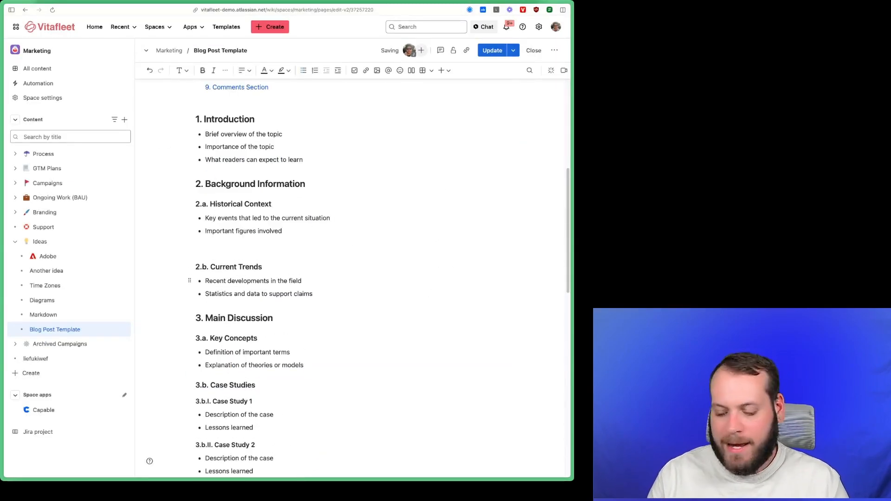
text(New Co)
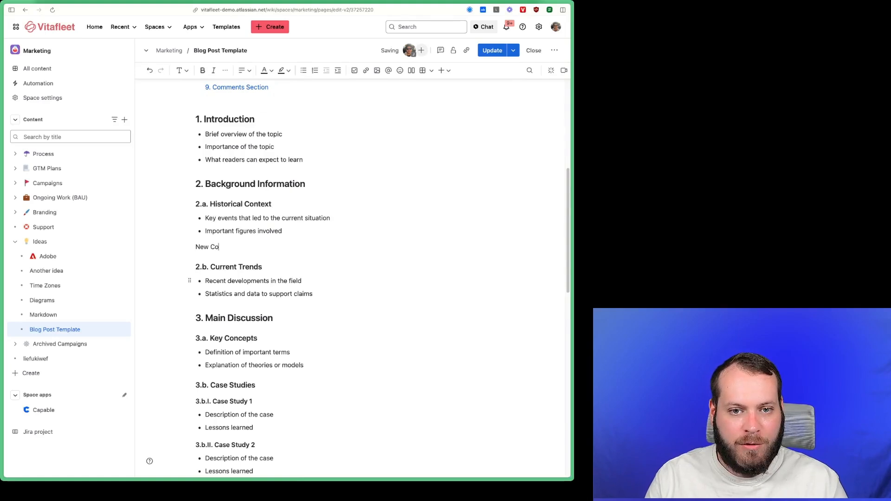
text(ntext)
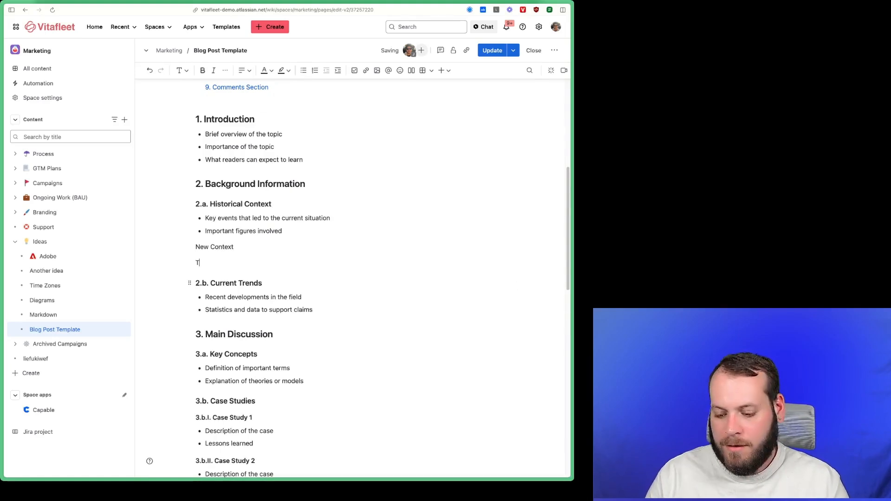
text(his is some content)
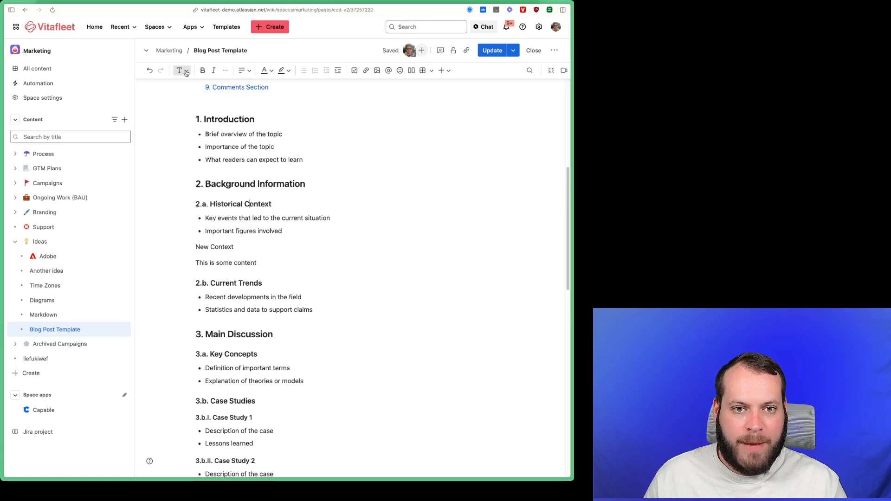
Style 'New Context' as a heading and publish the update
click(181, 70)
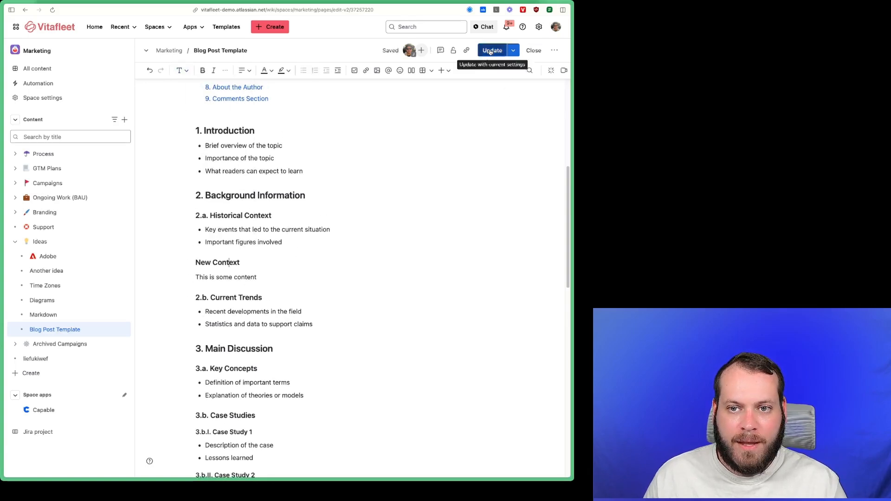
click(491, 50)
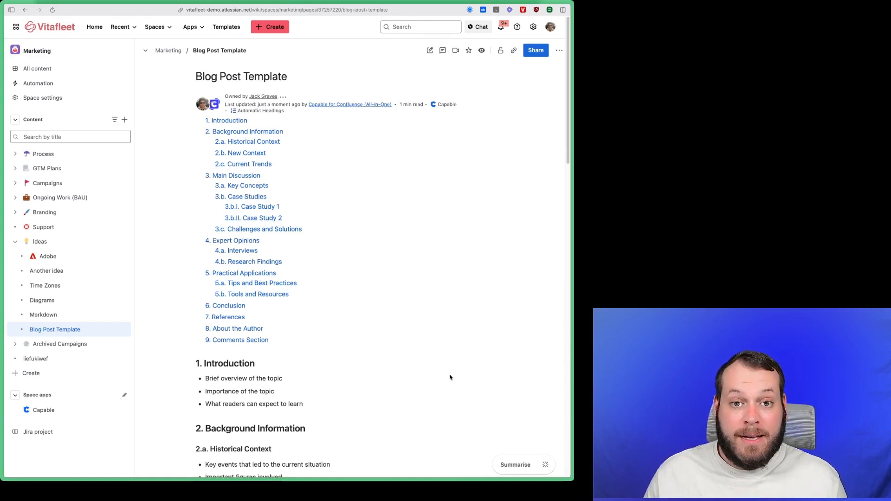
mouse_move(258, 111)
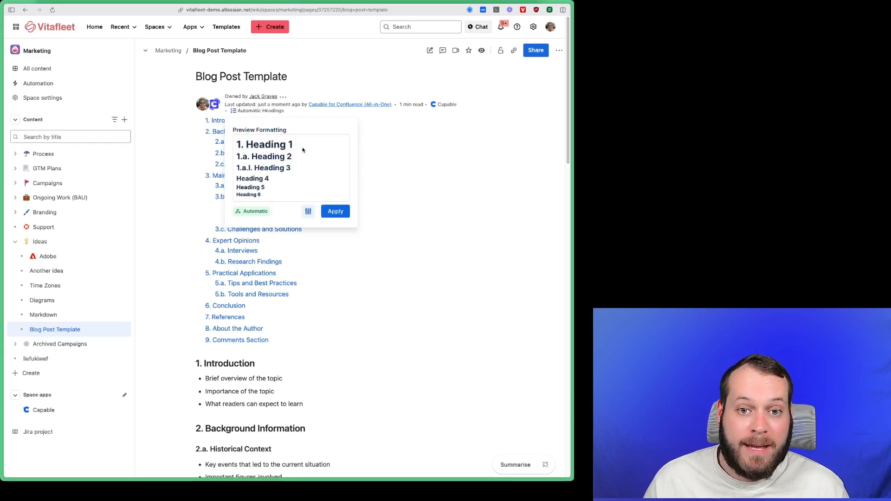
mouse_move(255, 211)
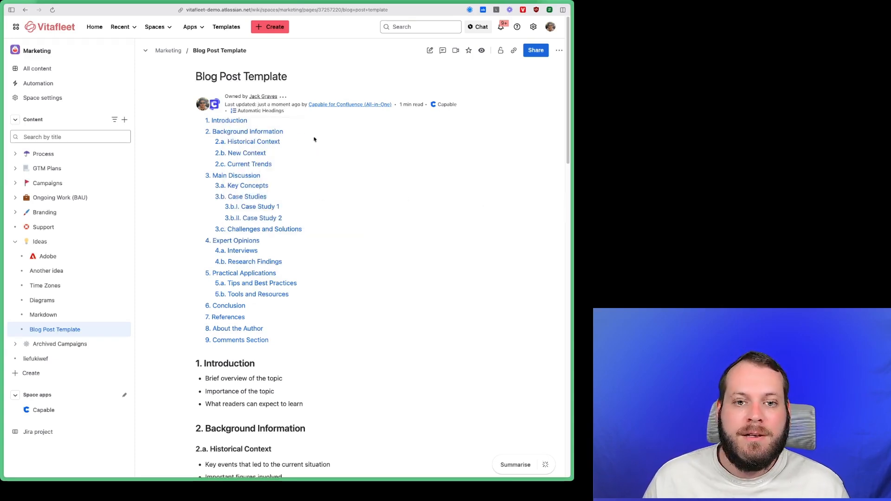
Follow the '2.b. New Context' contents link to its section, then scroll up
click(246, 153)
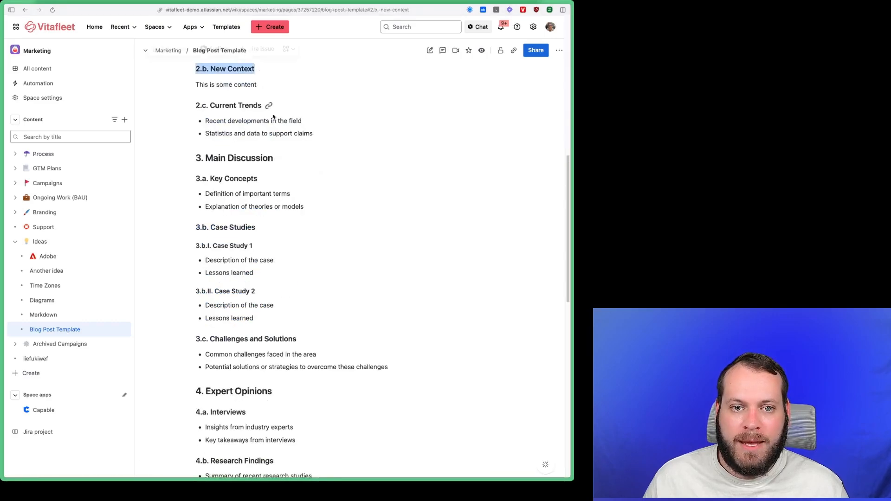
scroll(up, 3)
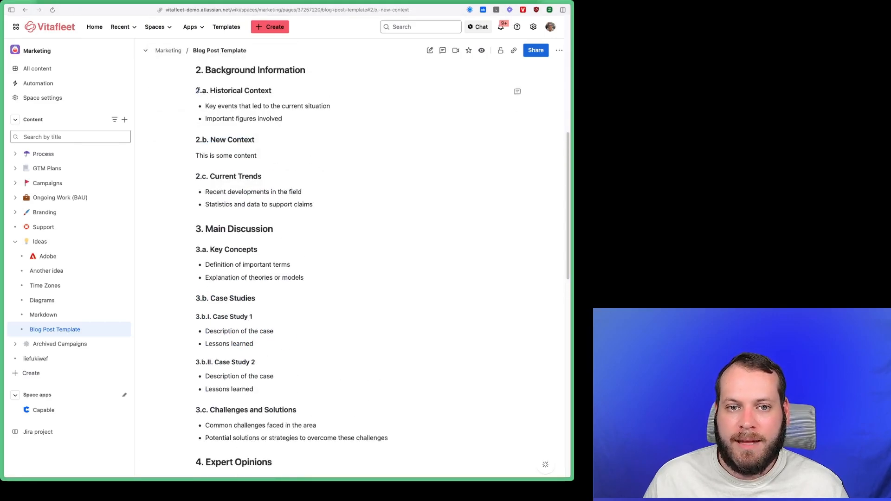